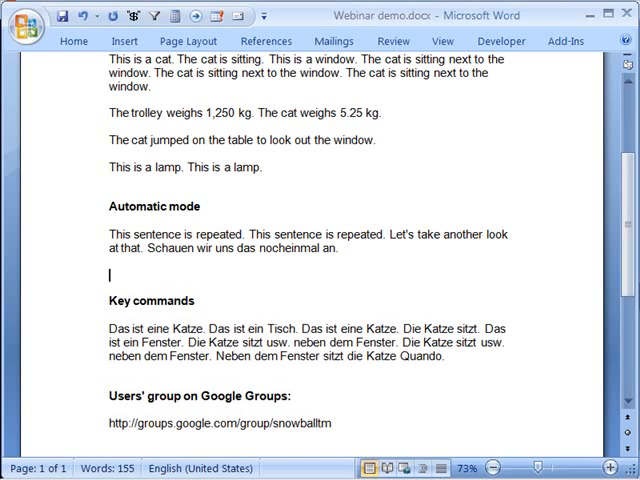
Type 'The cat.' on the blank line below the Automatic mode paragraph
type("The")
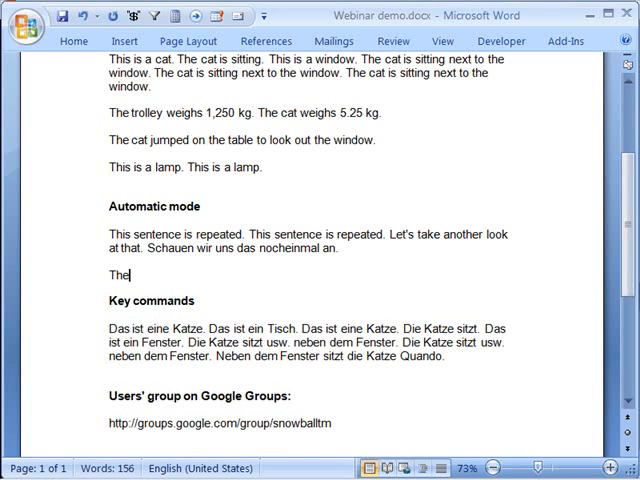
type("cat")
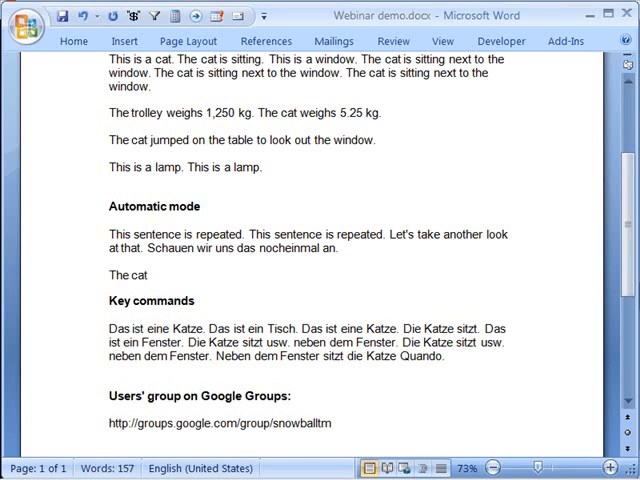
left_click(106, 274)
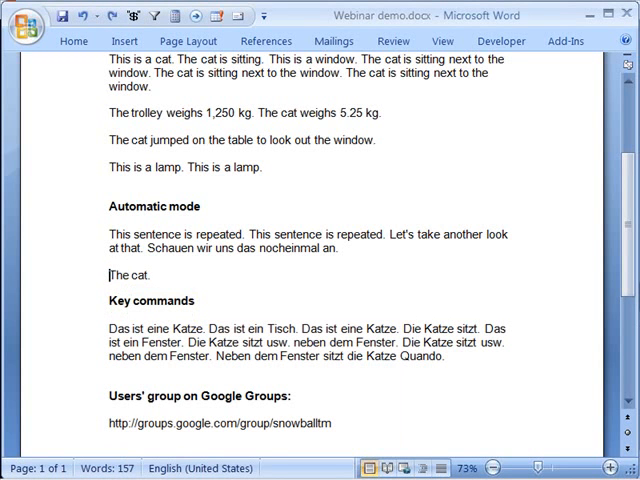
Replace 'cat' with 'table.' so the line reads 'The table.'
double_click(140, 274)
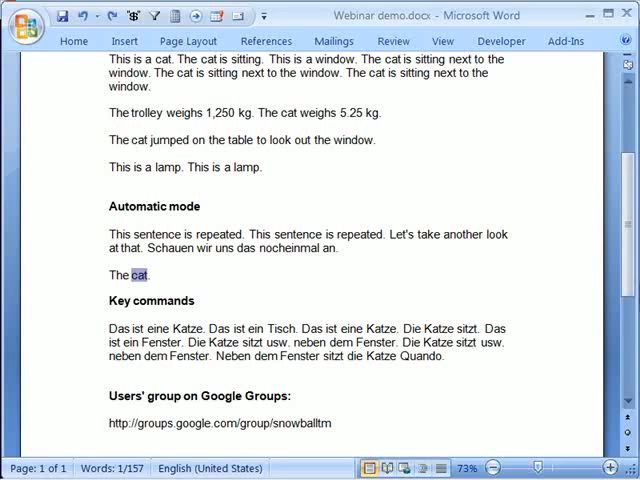
type("t")
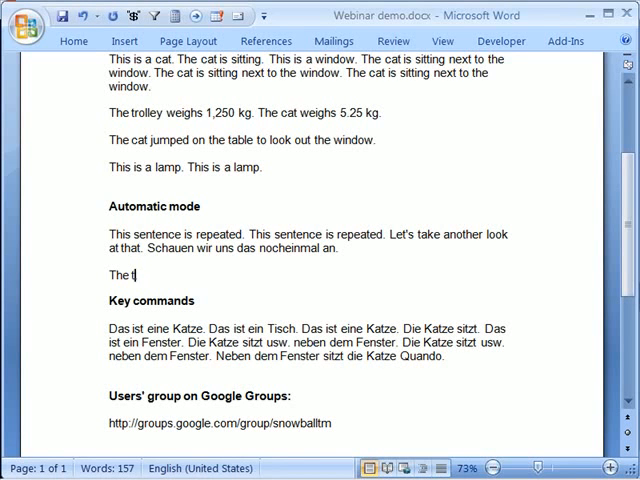
type(".")
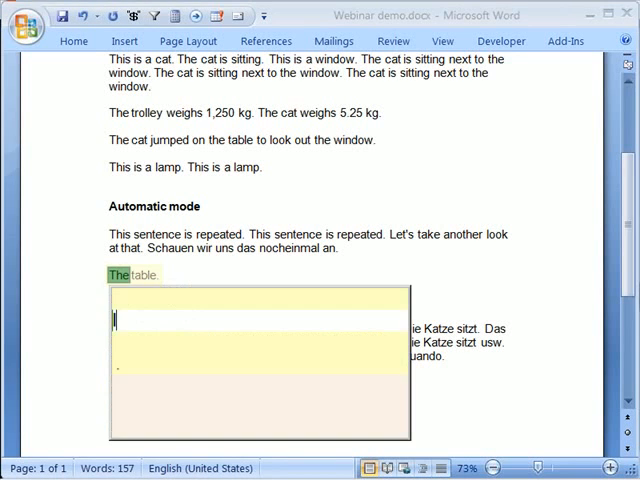
type("la")
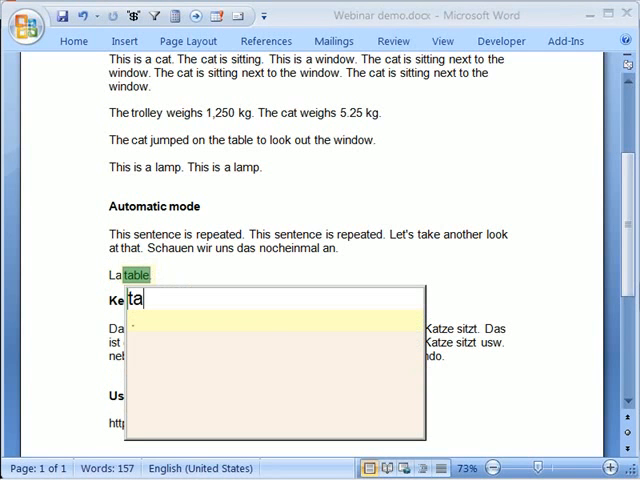
type("ble")
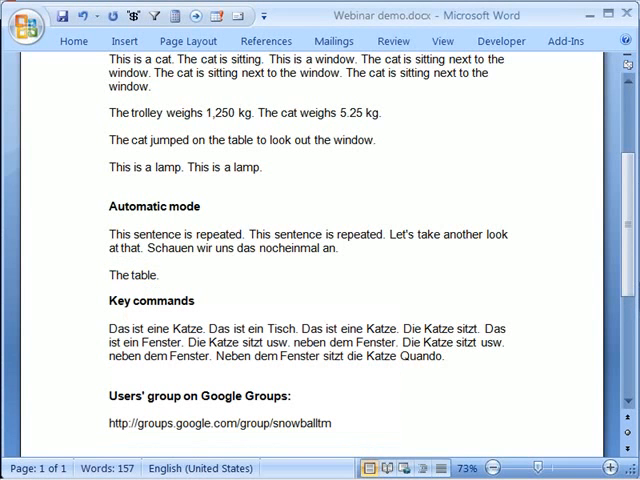
Type 'The cat.' after 'The table.' to bring up le chat, la, le suggestions
type("Th")
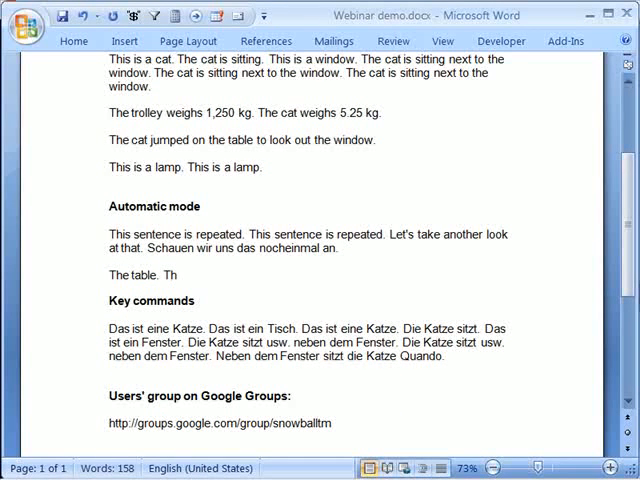
type("e cat.")
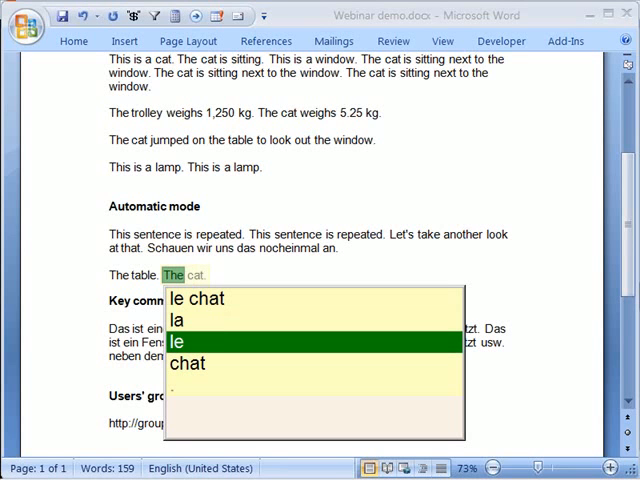
mouse_move(175, 320)
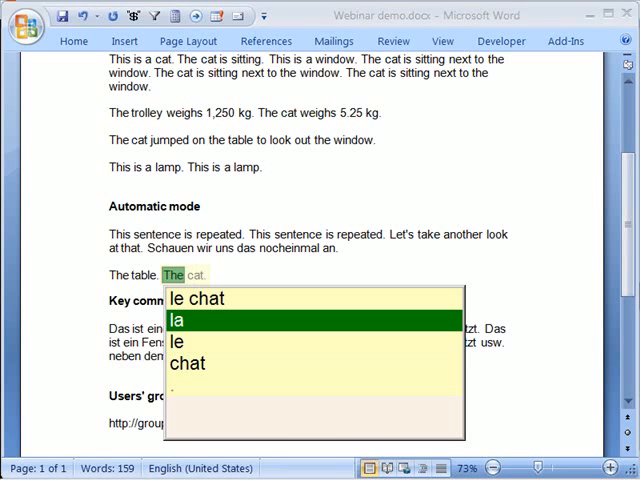